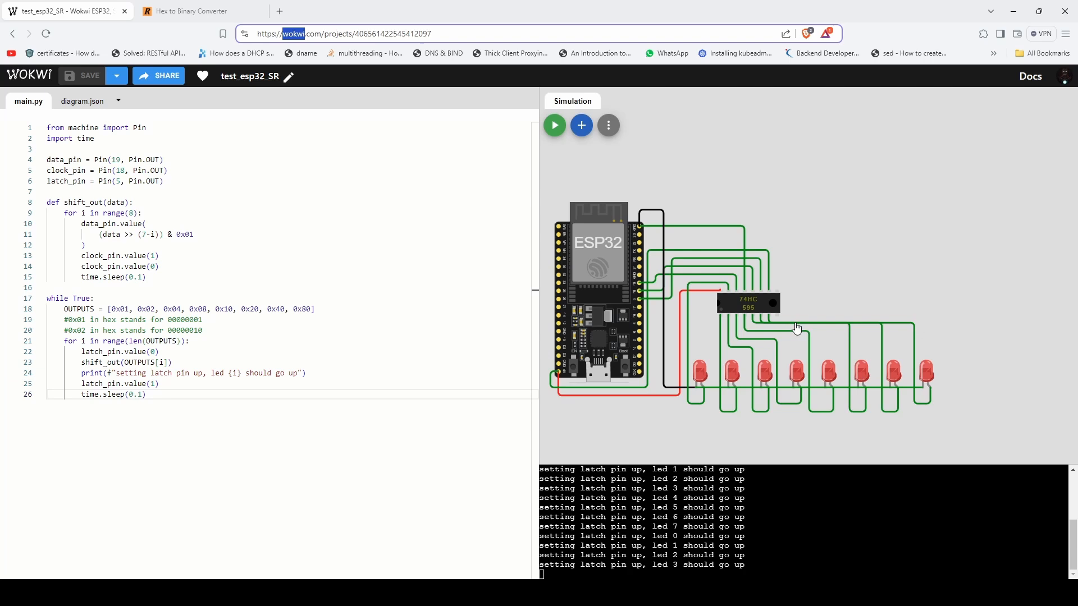
{"action": "mouse_move", "coordinate": [735, 292]}
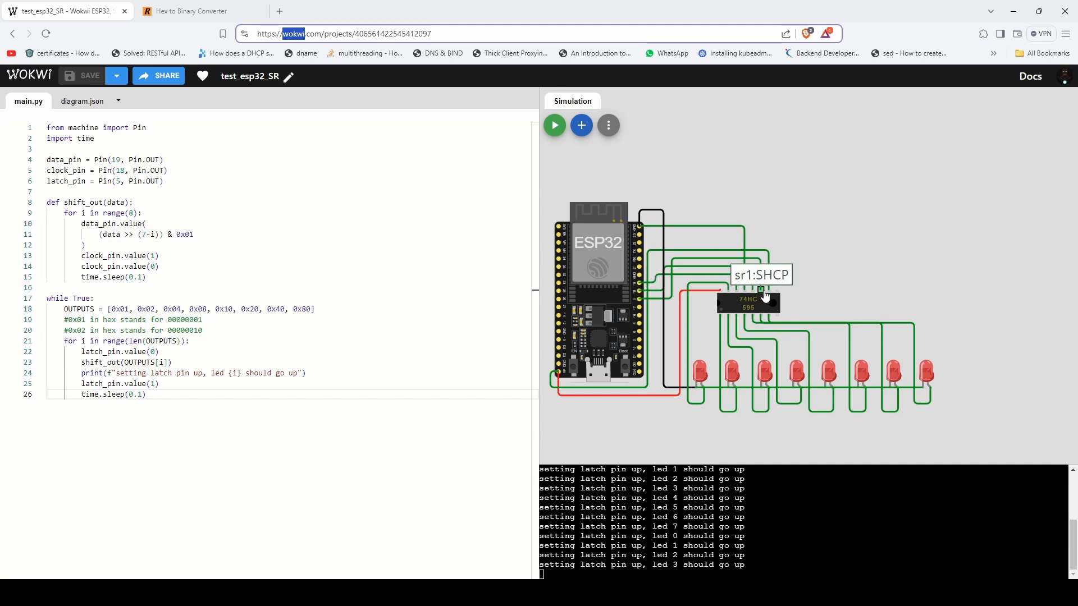
{"action": "mouse_move", "coordinate": [761, 295]}
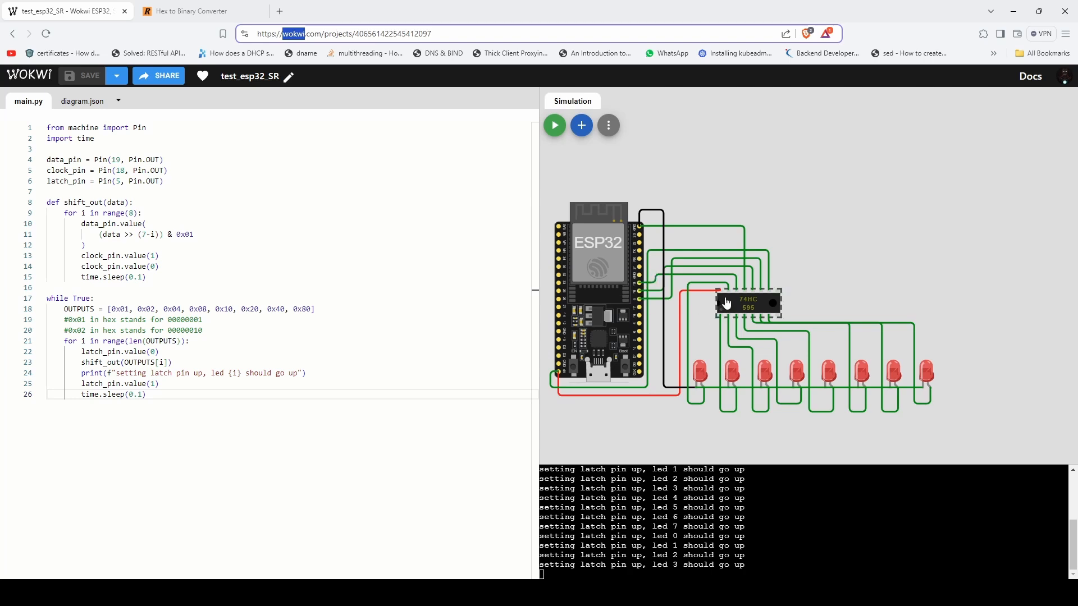
{"action": "mouse_move", "coordinate": [720, 293]}
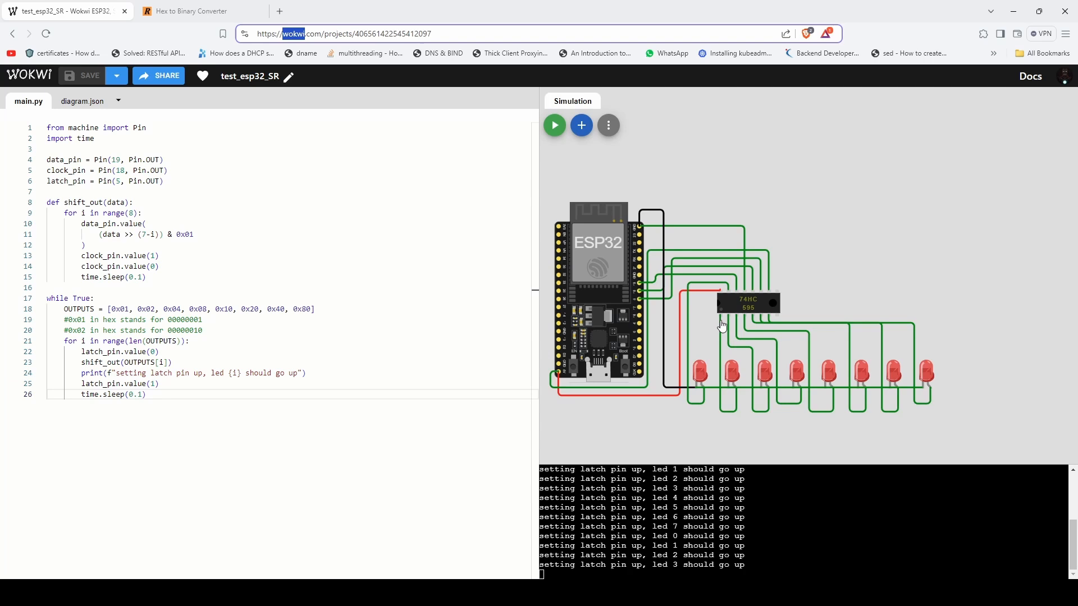
{"action": "mouse_move", "coordinate": [764, 294]}
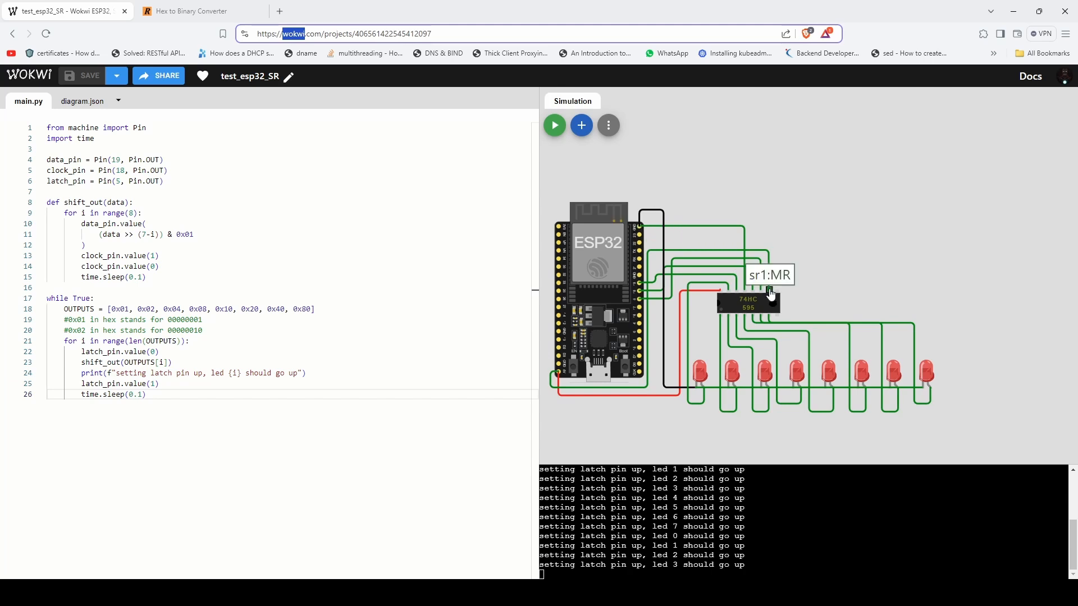
{"action": "mouse_move", "coordinate": [558, 377]}
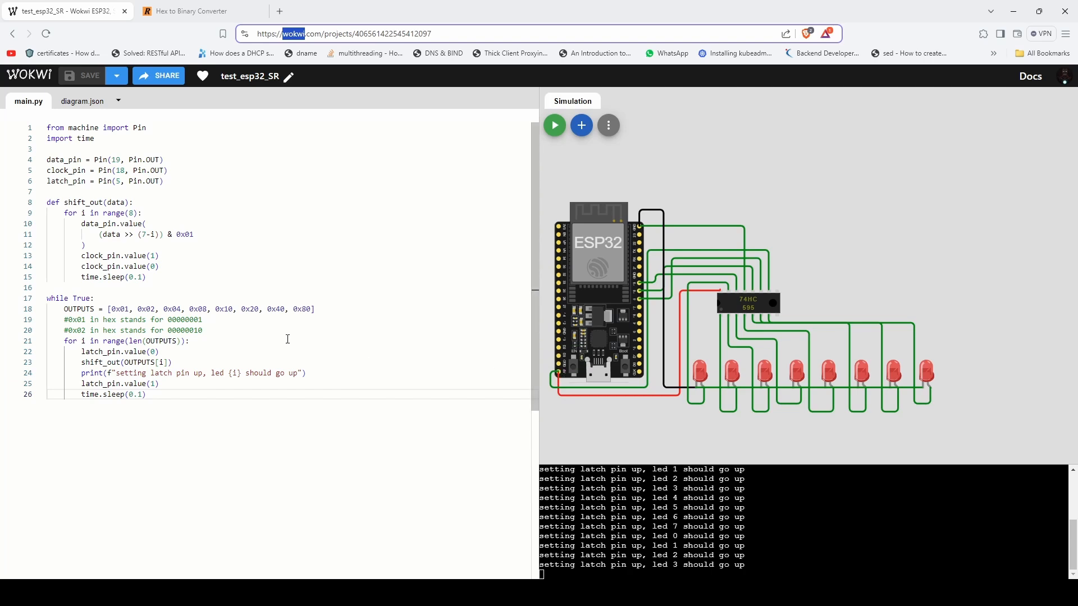
{"action": "mouse_move", "coordinate": [289, 324]}
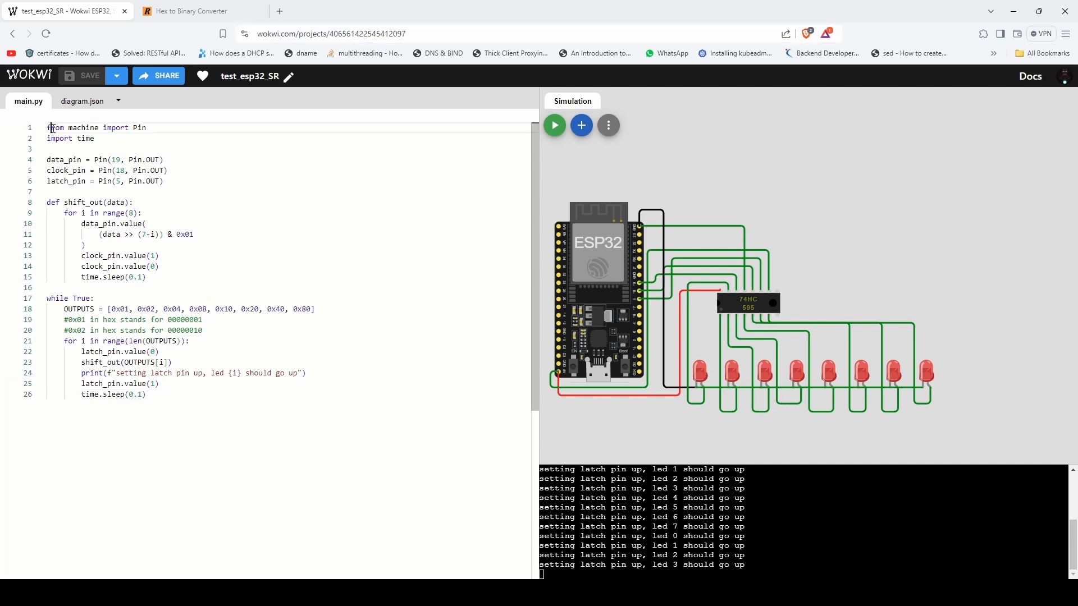
Review the MicroPython code: the imports, the shift_out bit loop, and the OUTPUTS hex values like 0x01
{"action": "triple_click", "coordinate": [97, 128]}
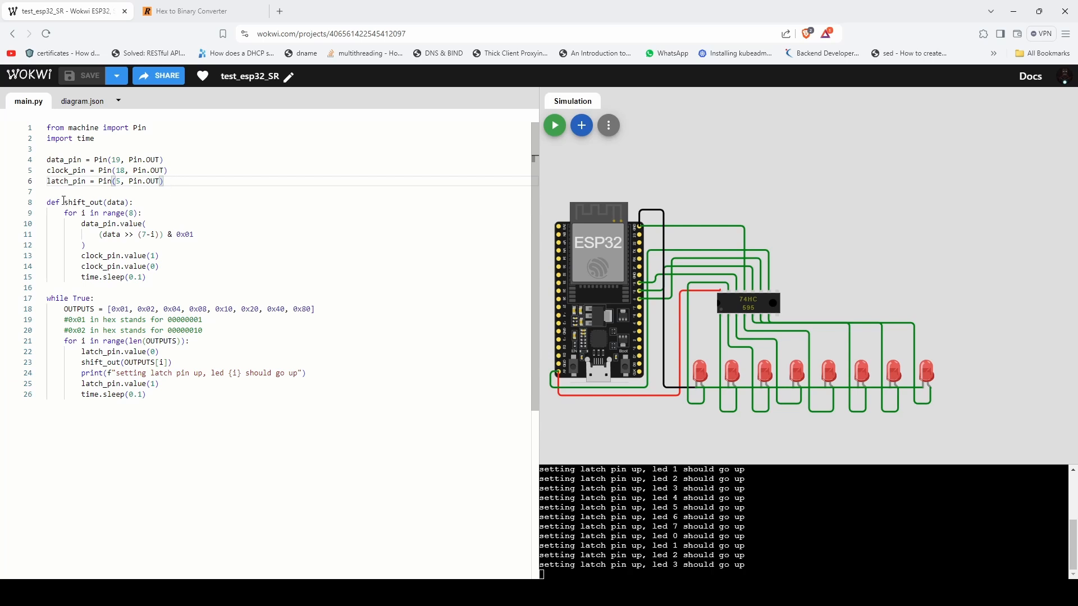
{"action": "left_click", "coordinate": [60, 202]}
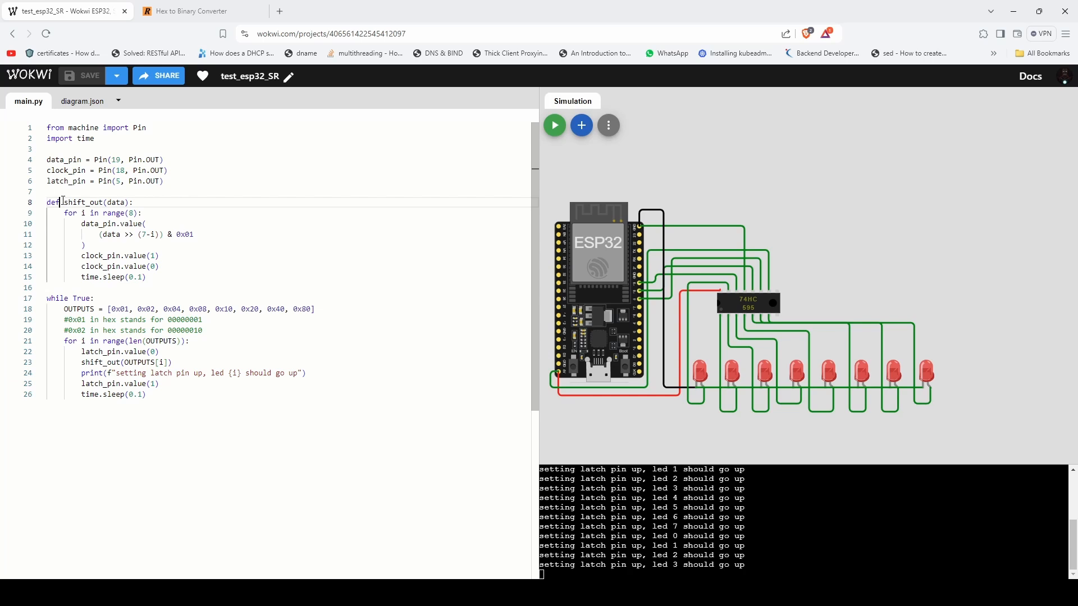
{"action": "left_click_drag", "start_coordinate": [61, 202], "coordinate": [104, 224]}
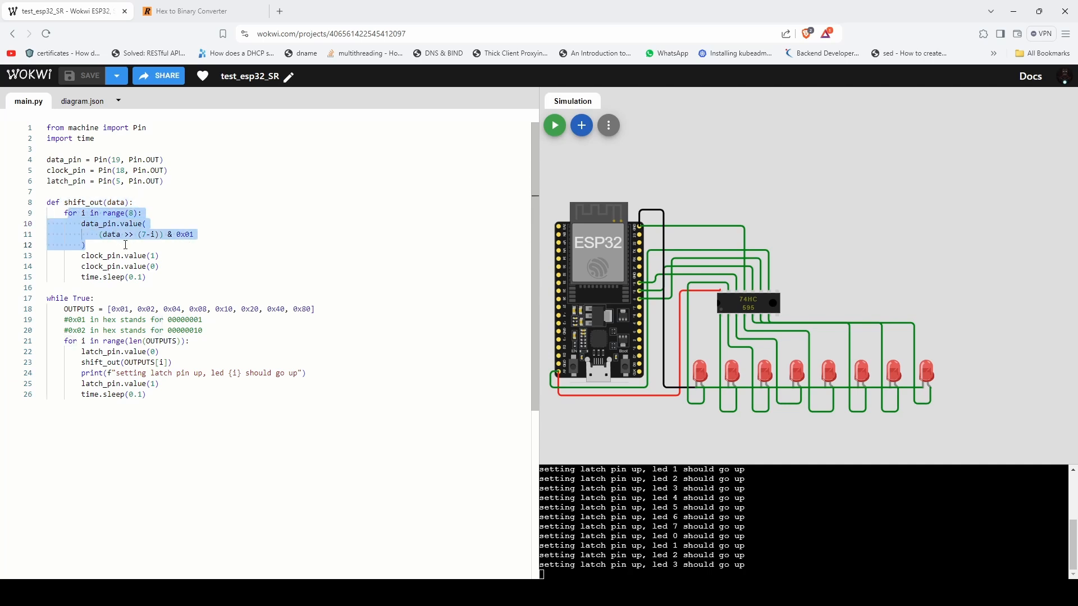
{"action": "mouse_move", "coordinate": [117, 256]}
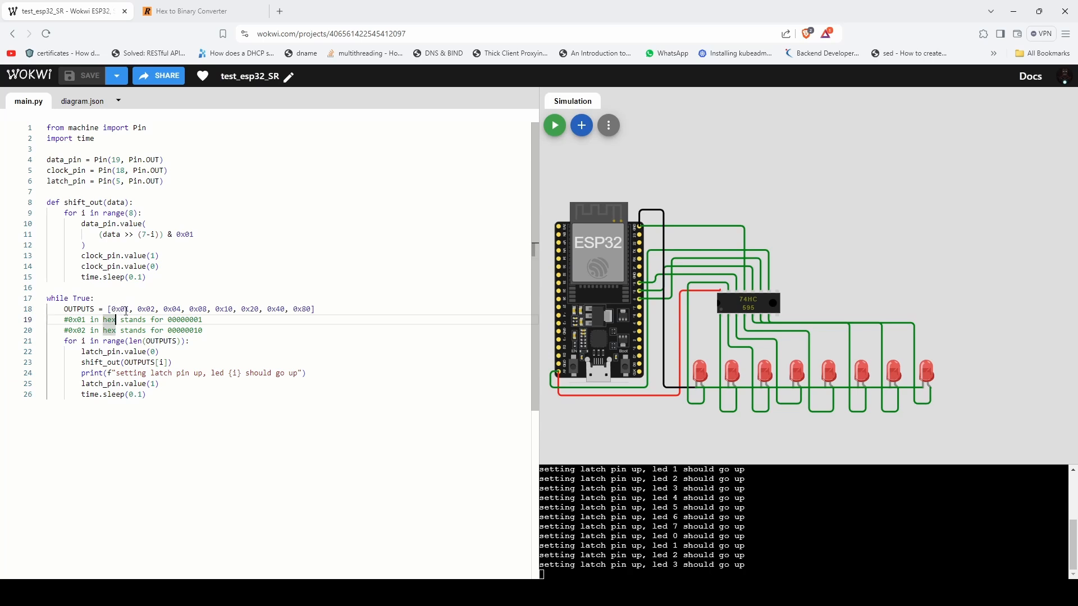
{"action": "double_click", "coordinate": [185, 320]}
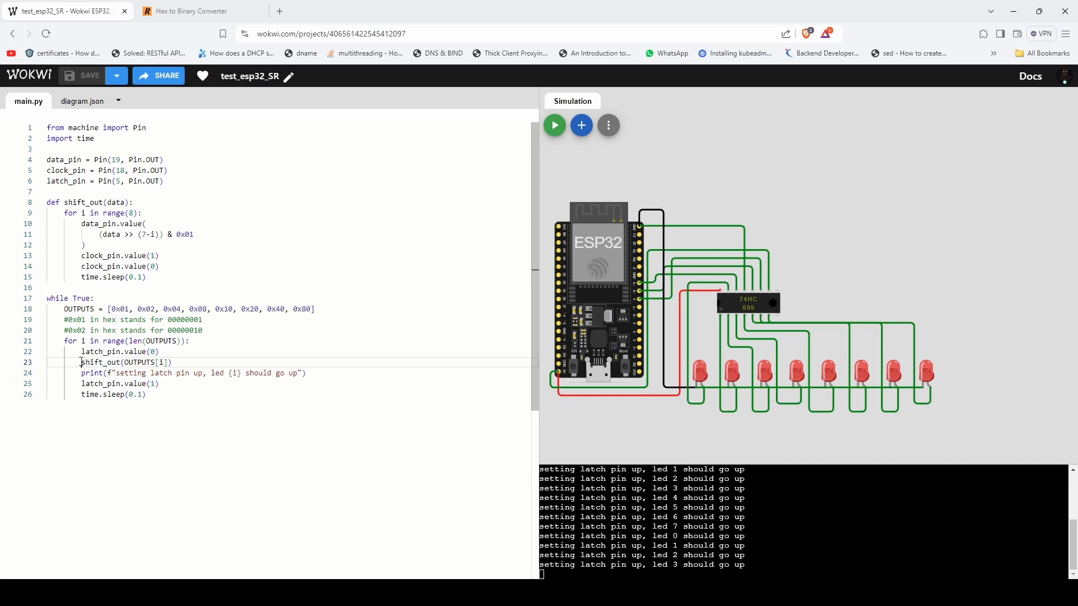
{"action": "double_click", "coordinate": [118, 309]}
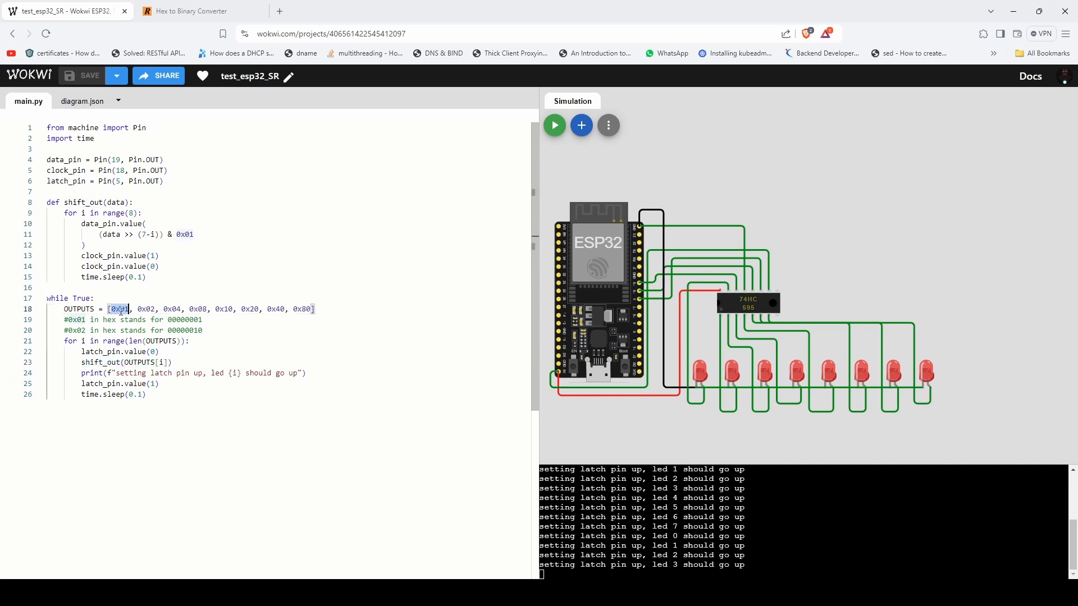
{"action": "double_click", "coordinate": [118, 309]}
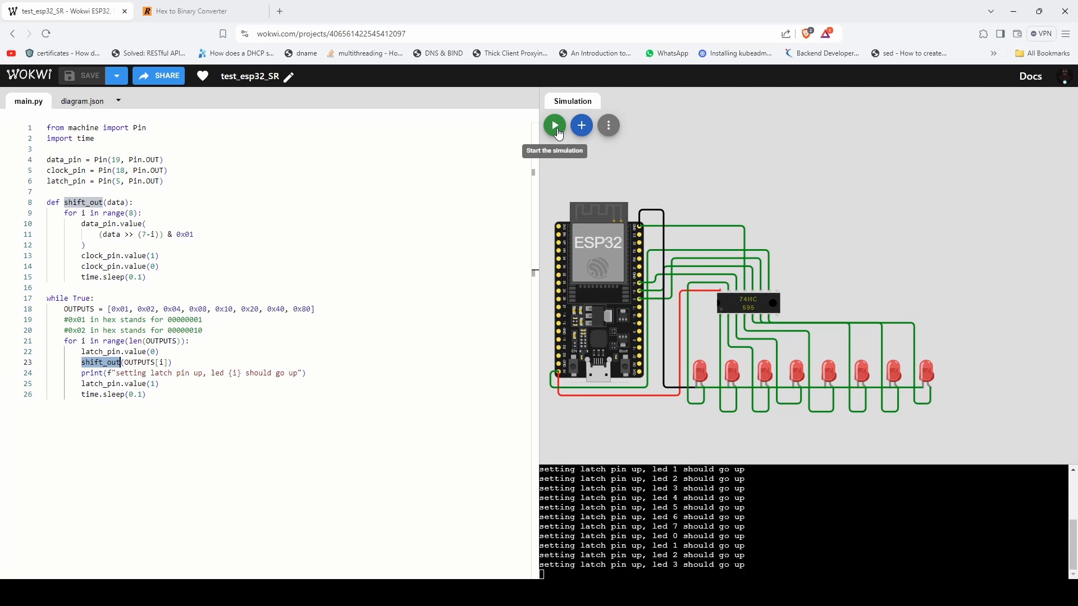
Start the simulation so the ESP32 boots and runs the shift-register code
{"action": "left_click", "coordinate": [553, 124]}
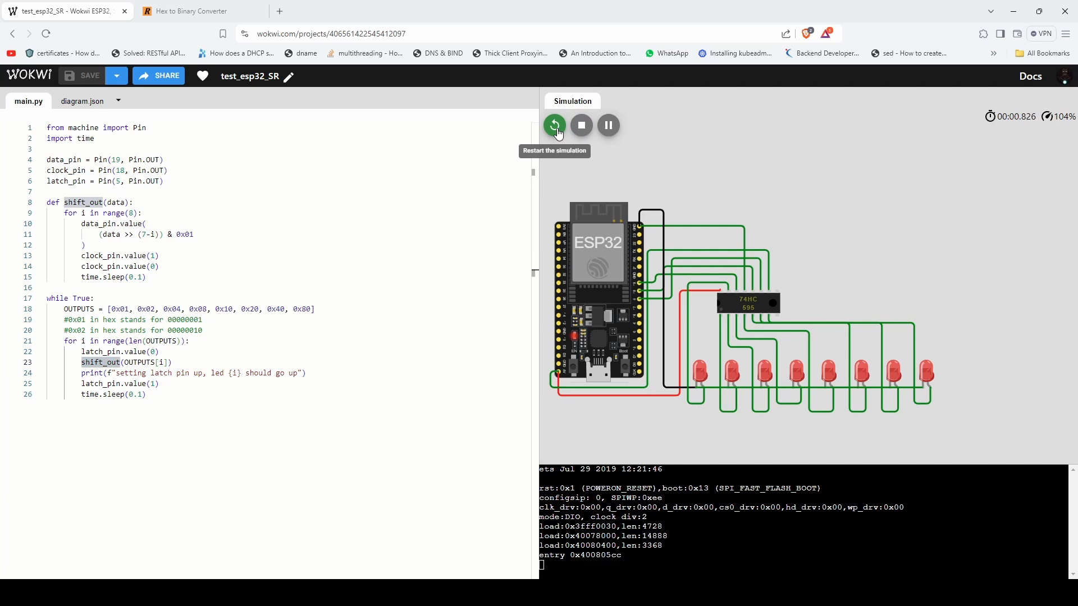